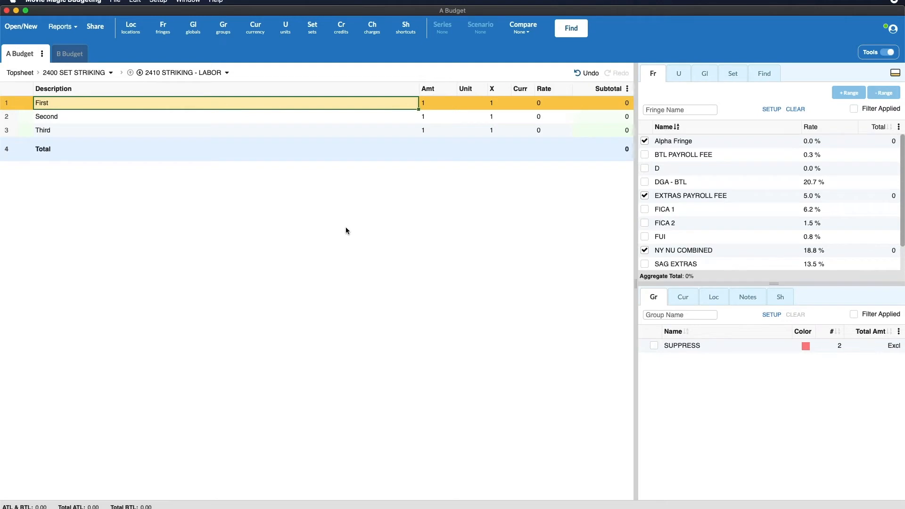
pyautogui.moveTo(170, 12)
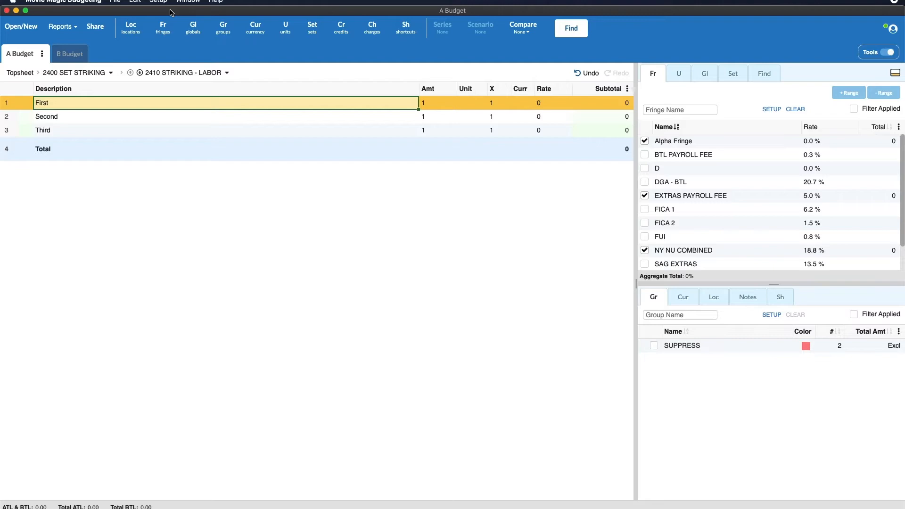
pyautogui.moveTo(162, 80)
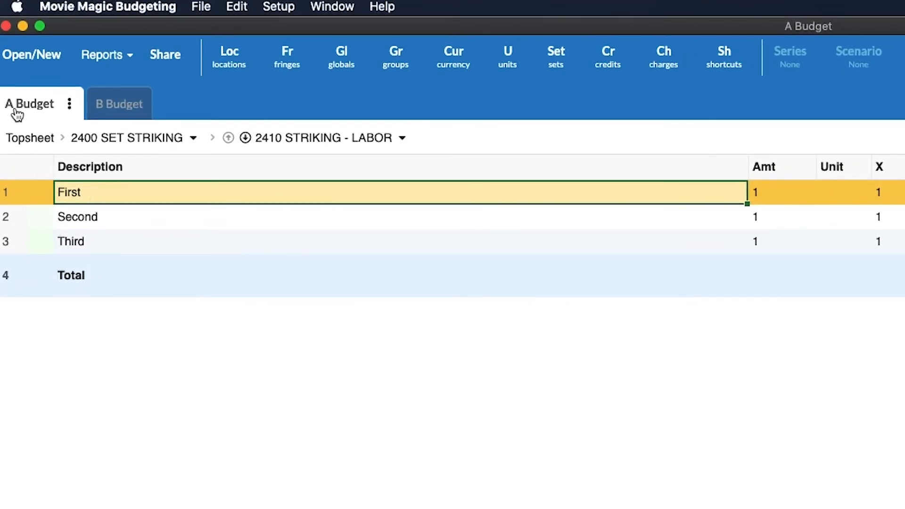
# View B Budget's empty 2410 account, then return to A Budget's detail lines
pyautogui.click(119, 104)
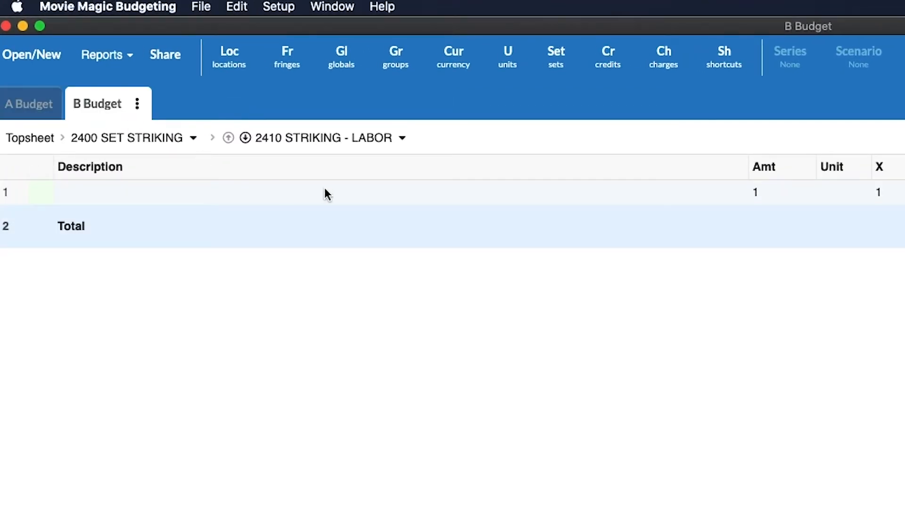
pyautogui.click(29, 103)
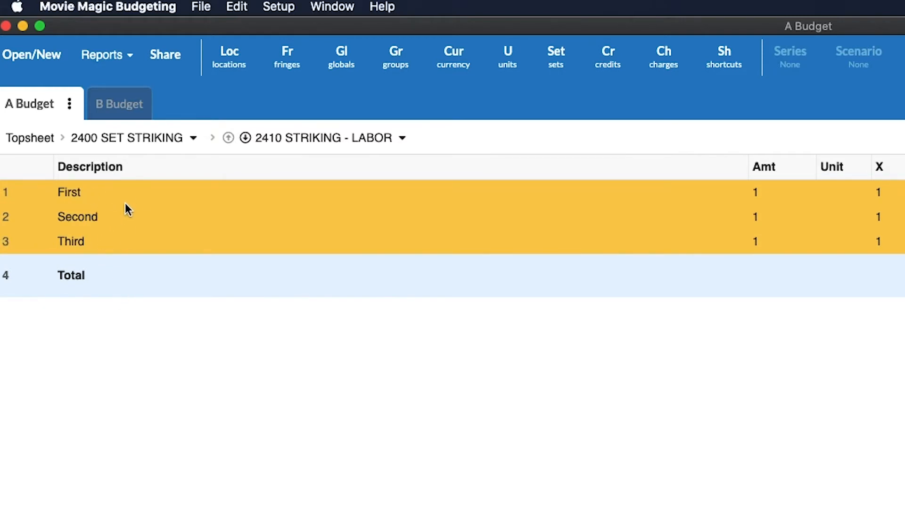
# Copy the selected First, Second and Third rows via Cmd+C and Copy Rows
pyautogui.press('cmd+c')
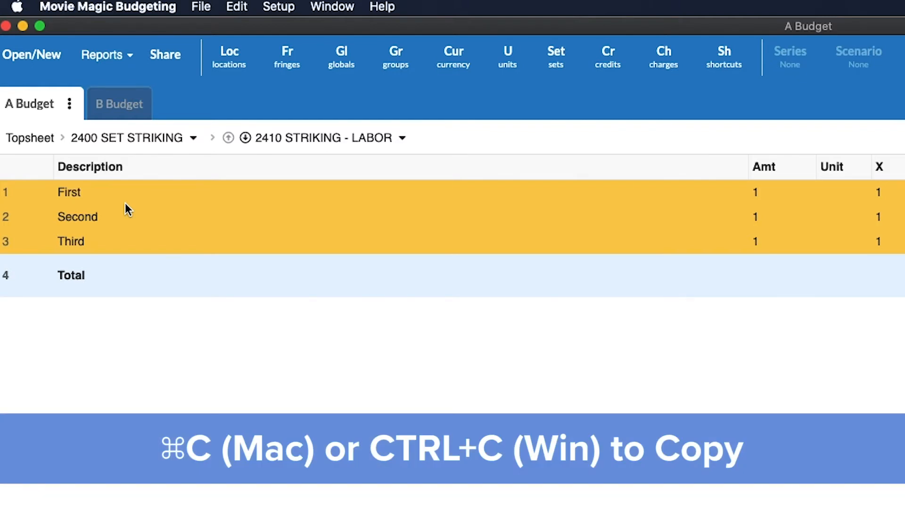
pyautogui.rightClick(127, 217)
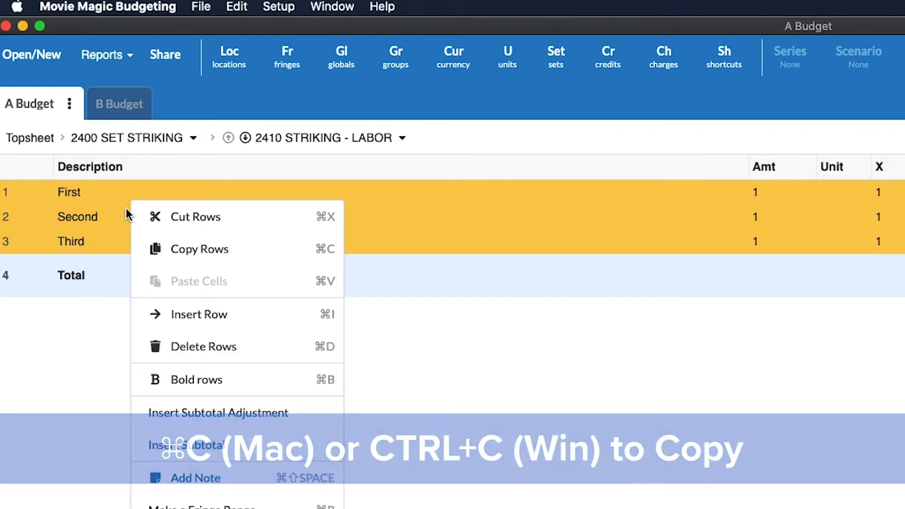
pyautogui.click(198, 249)
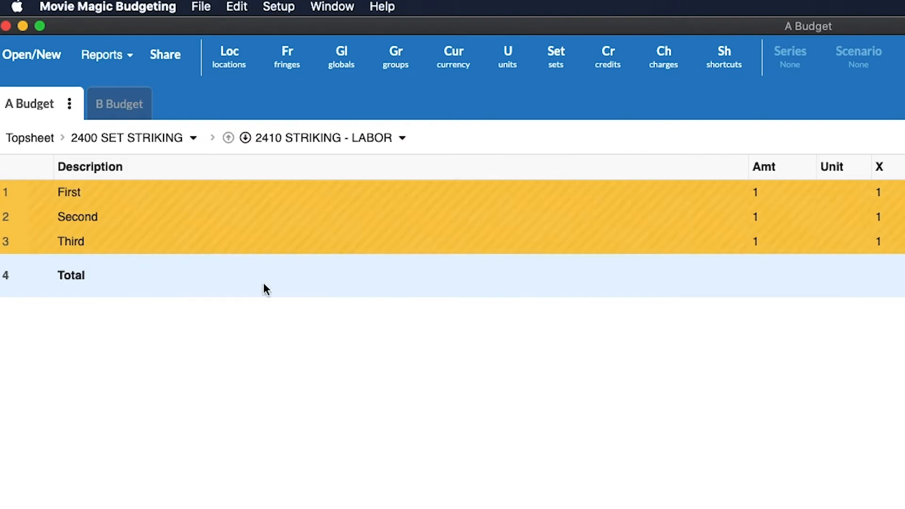
pyautogui.moveTo(634, 272)
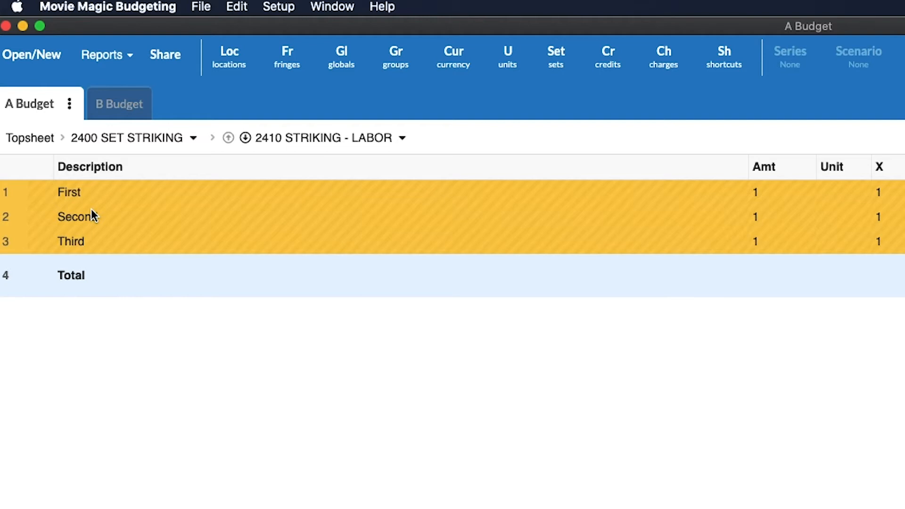
pyautogui.moveTo(123, 105)
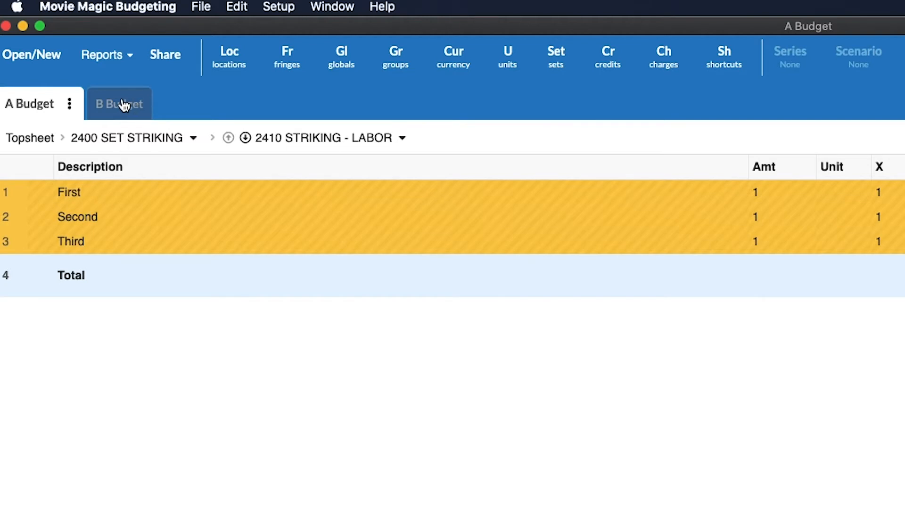
# Paste the copied rows into B Budget's 2410 Striking - Labor, raising a fringe conflict notice
pyautogui.click(118, 103)
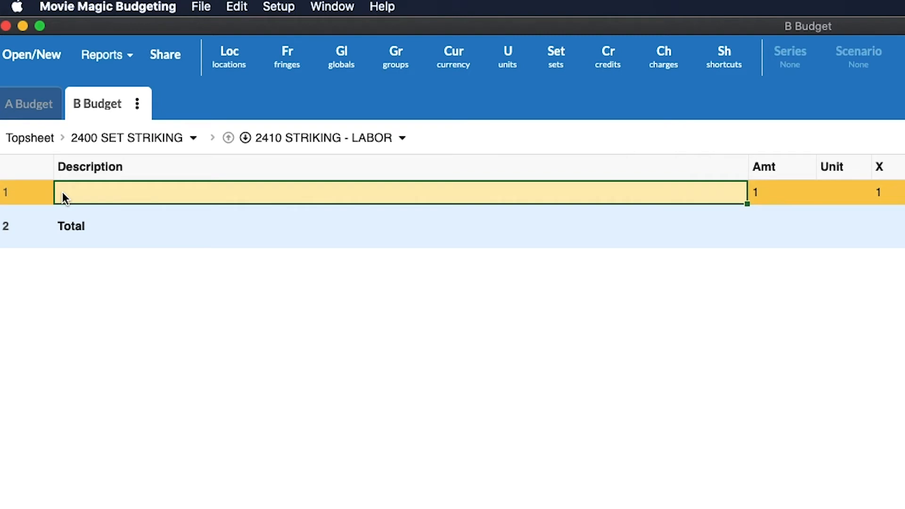
pyautogui.rightClick(64, 193)
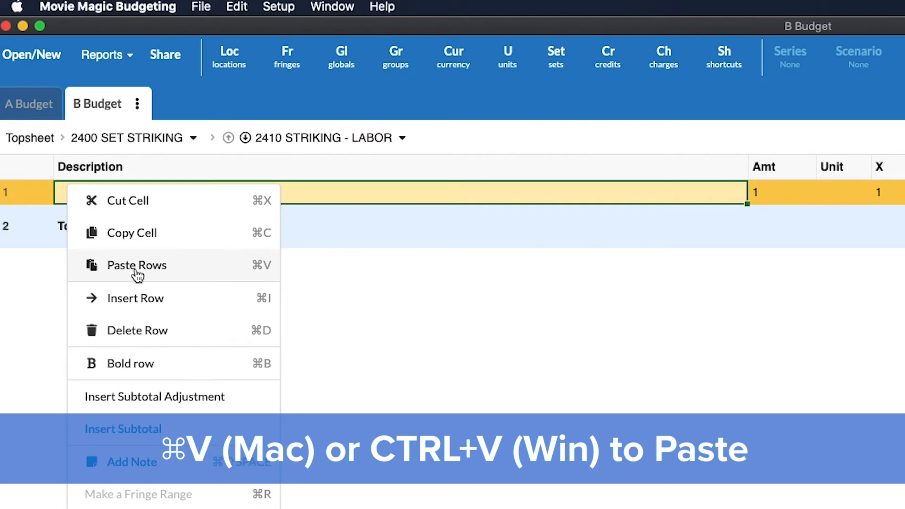
pyautogui.click(136, 264)
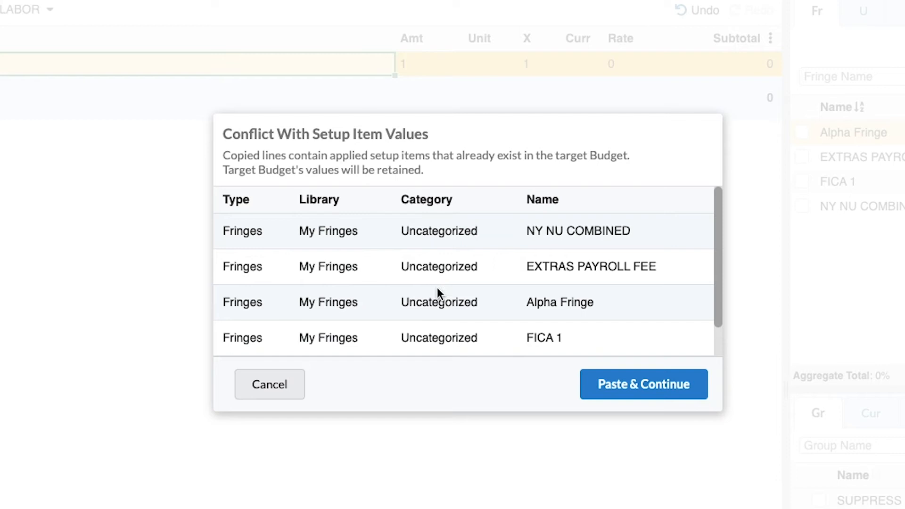
pyautogui.moveTo(420, 283)
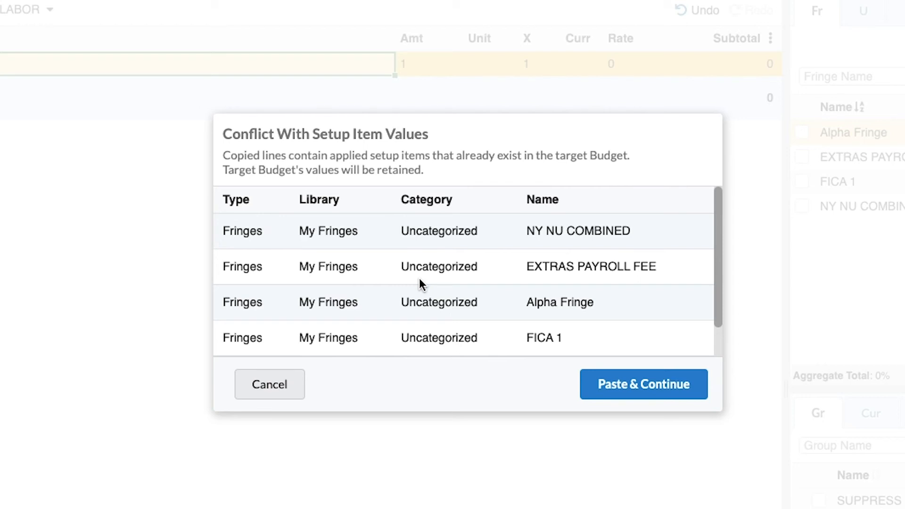
pyautogui.moveTo(643, 385)
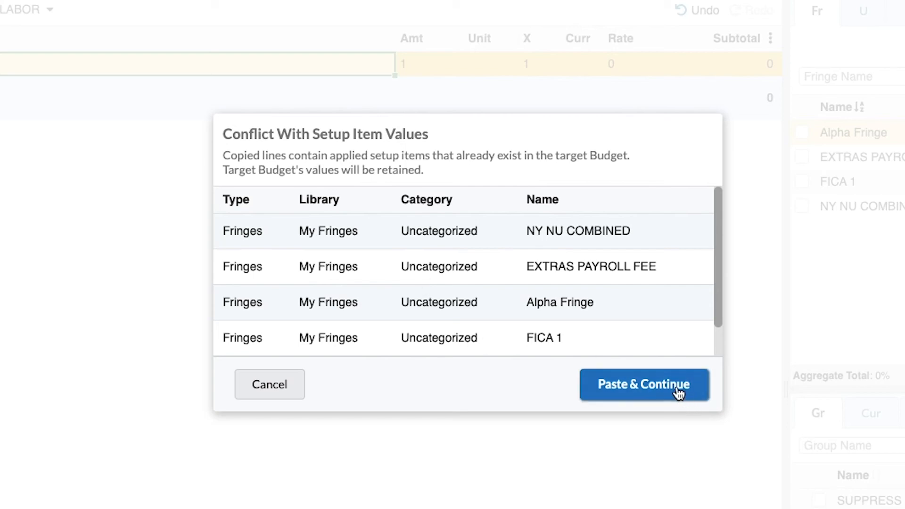
# Choose Paste & Continue so the lines land with B Budget's fringe values kept
pyautogui.click(641, 385)
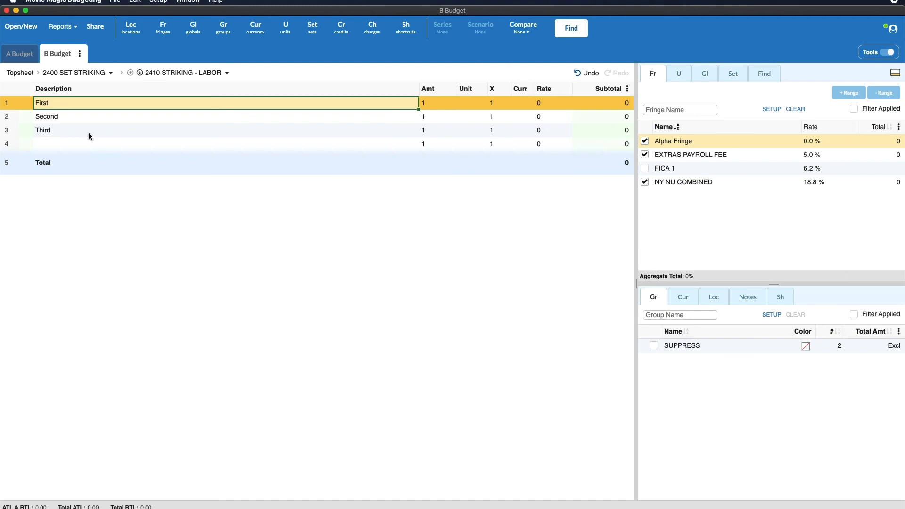
pyautogui.moveTo(84, 126)
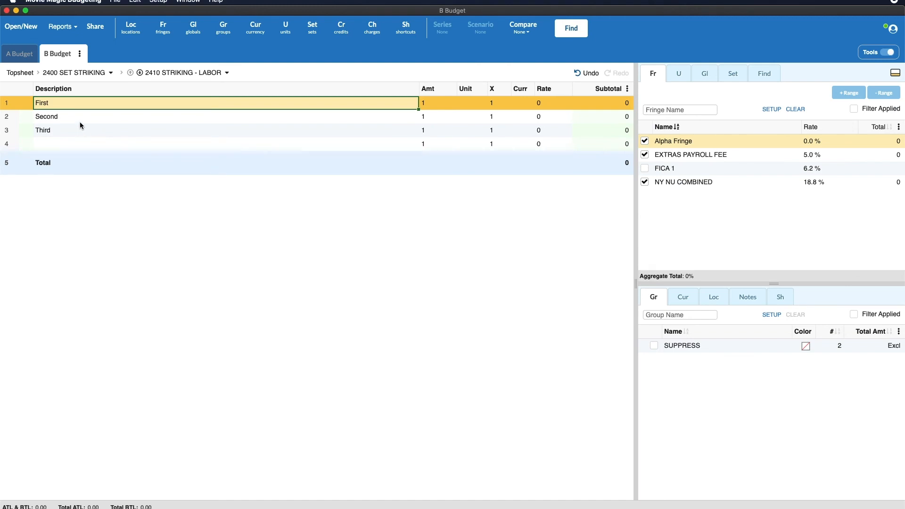